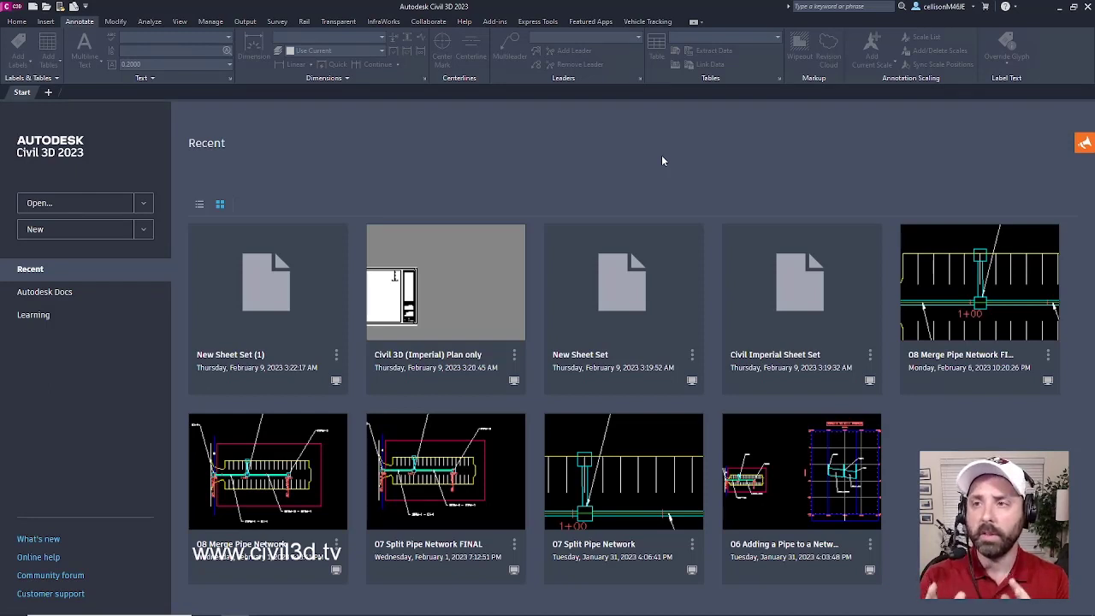
mouse_move(573, 162)
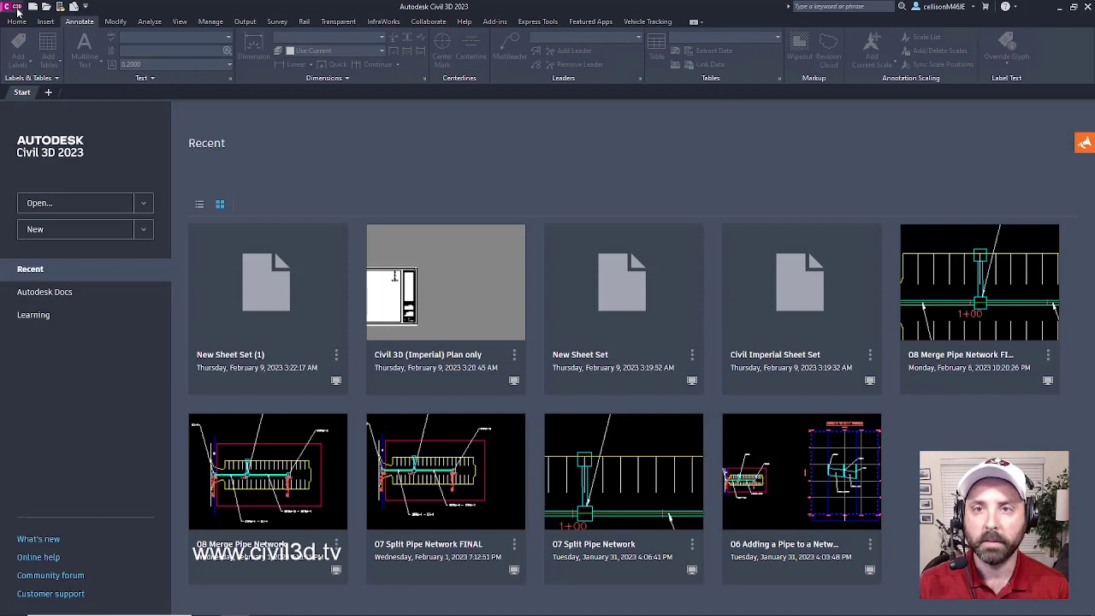
Create a new drawing (Drawing6) from the _Autodesk Civil 3D (Imperial) NCS.dwt template.
click(12, 7)
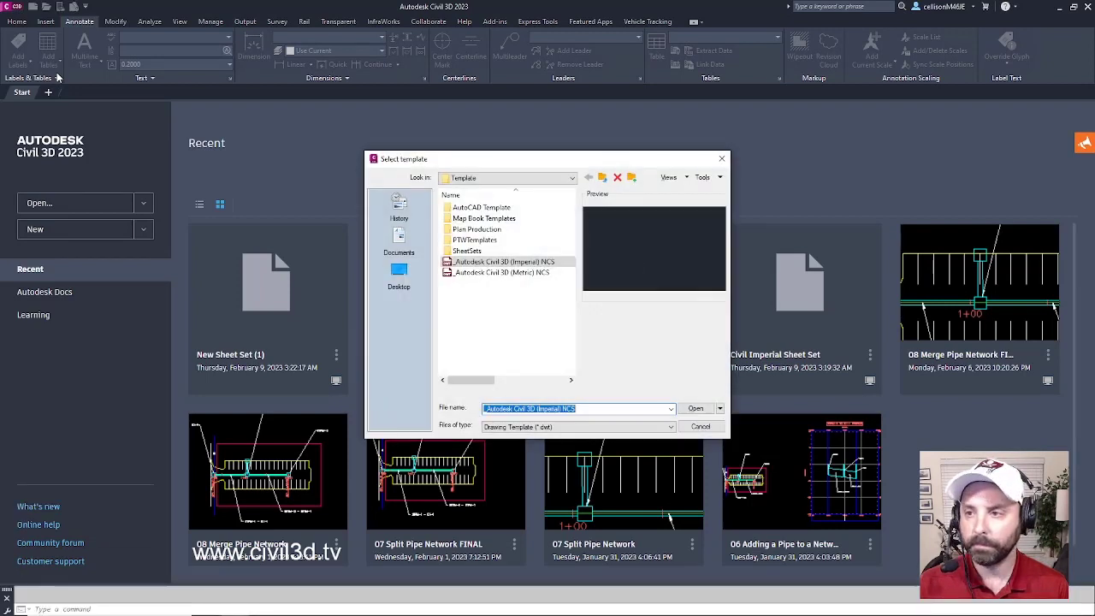
mouse_move(397, 168)
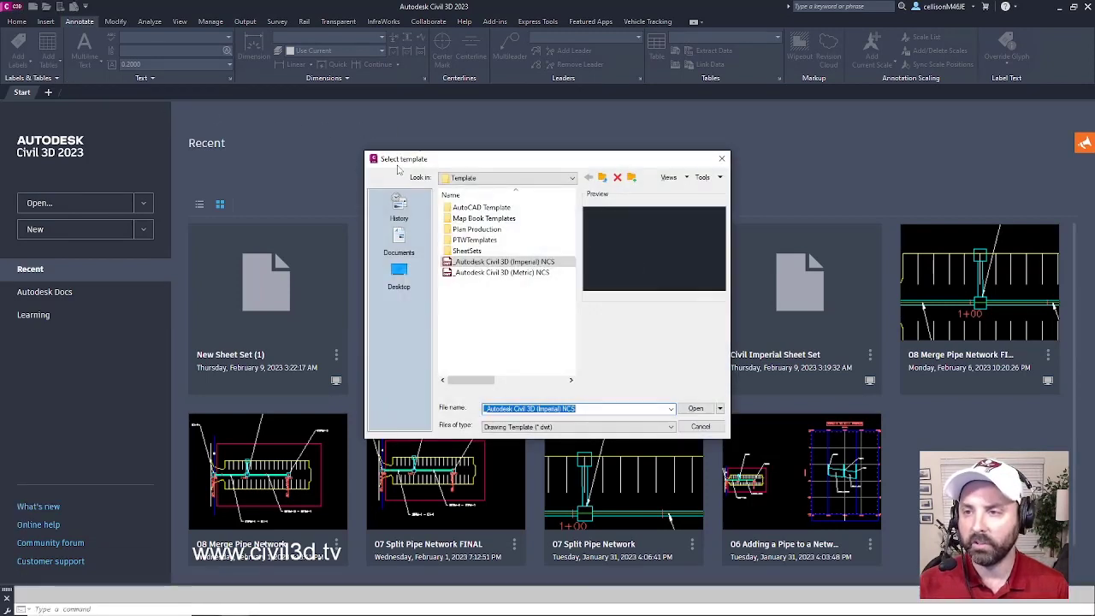
mouse_move(505, 167)
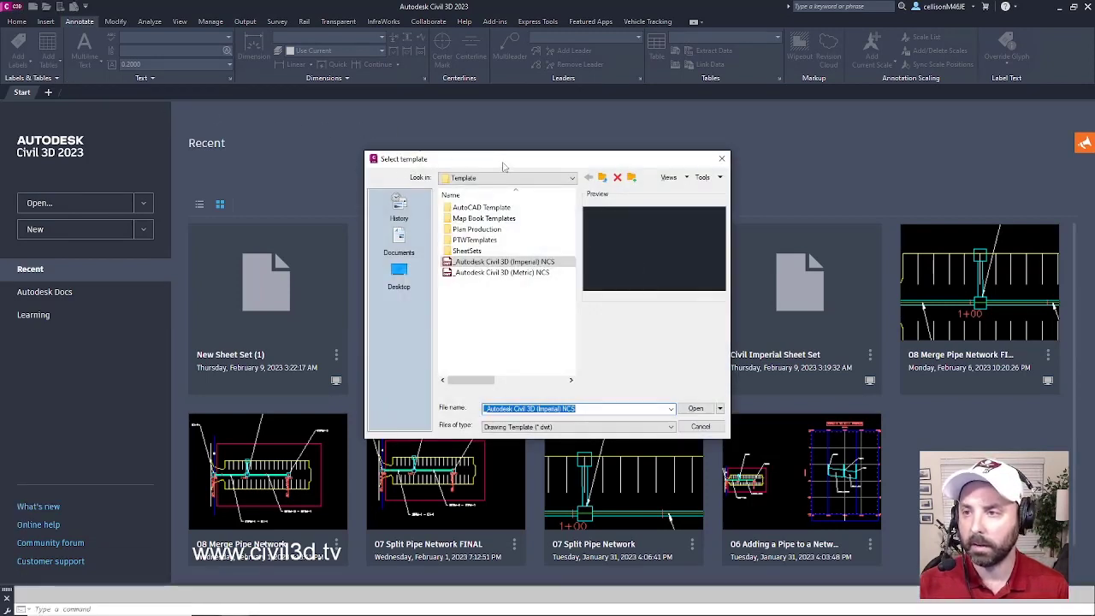
mouse_move(557, 351)
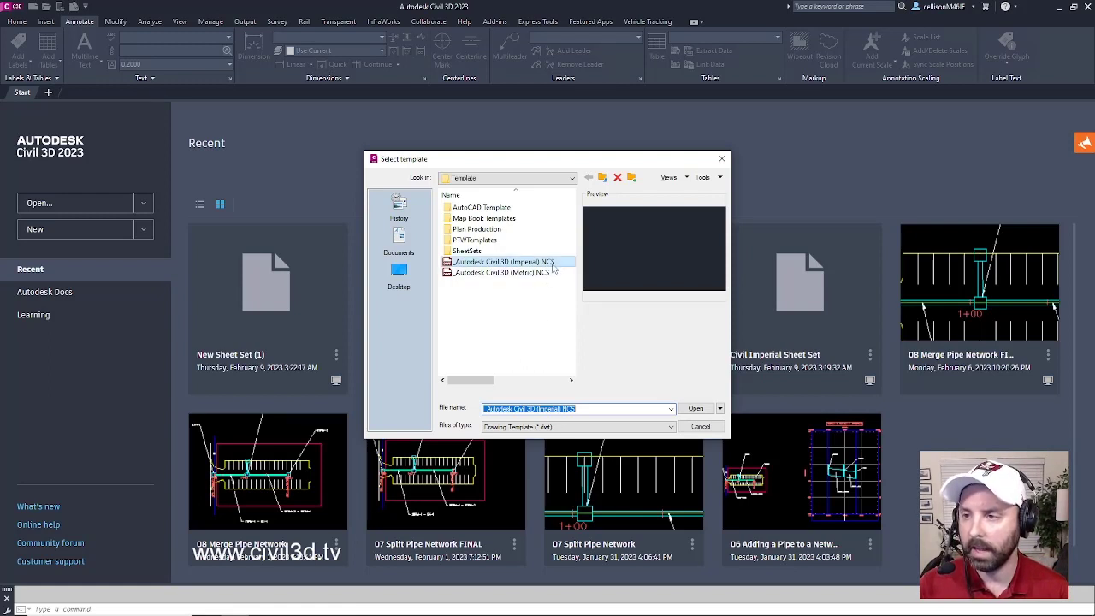
mouse_move(505, 262)
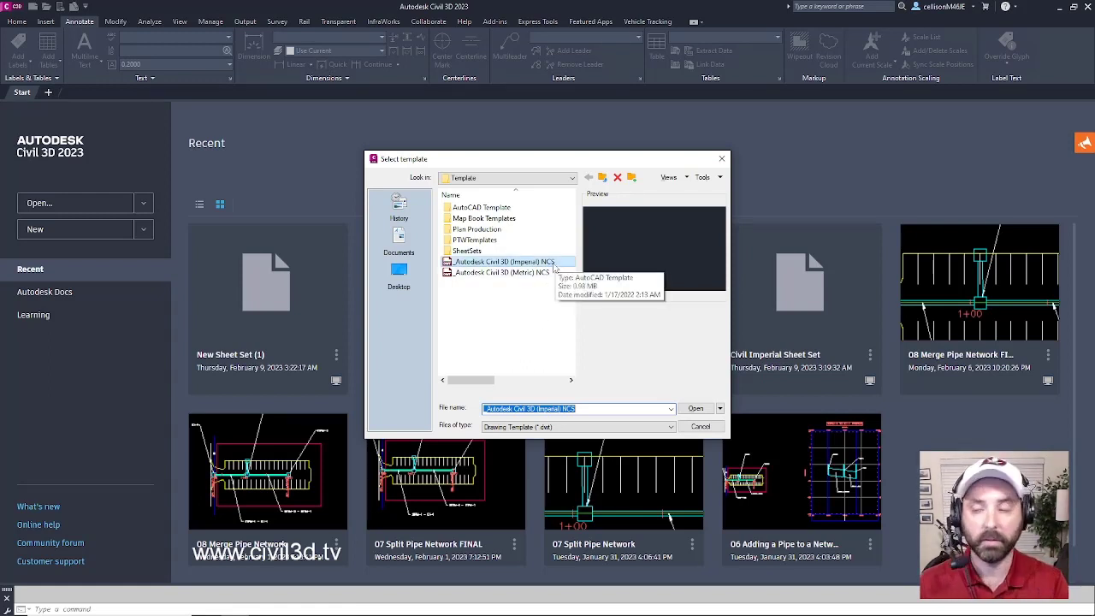
mouse_move(500, 272)
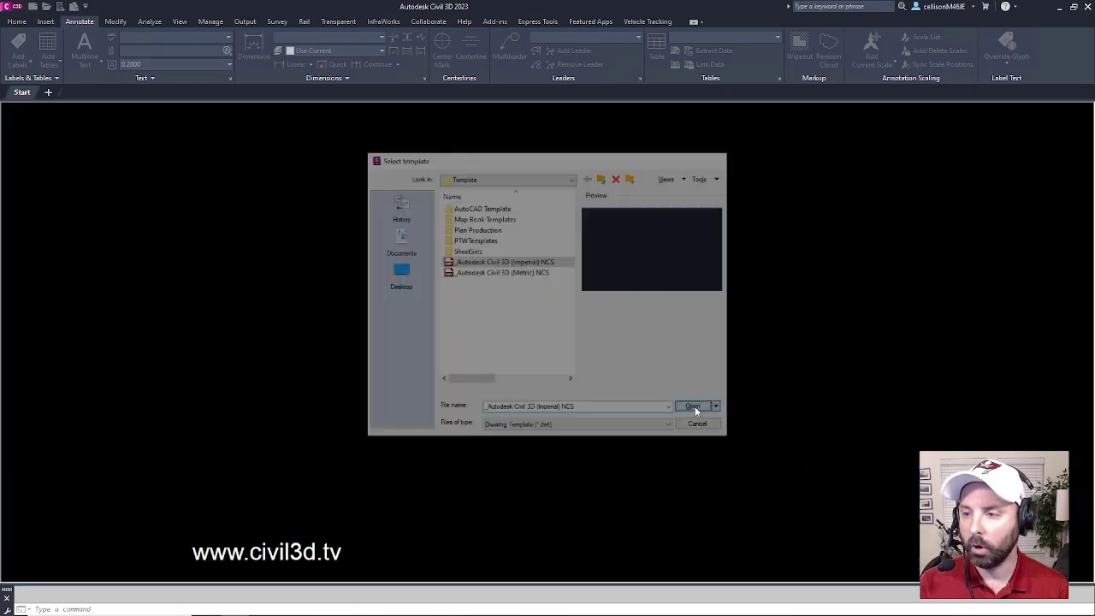
click(692, 405)
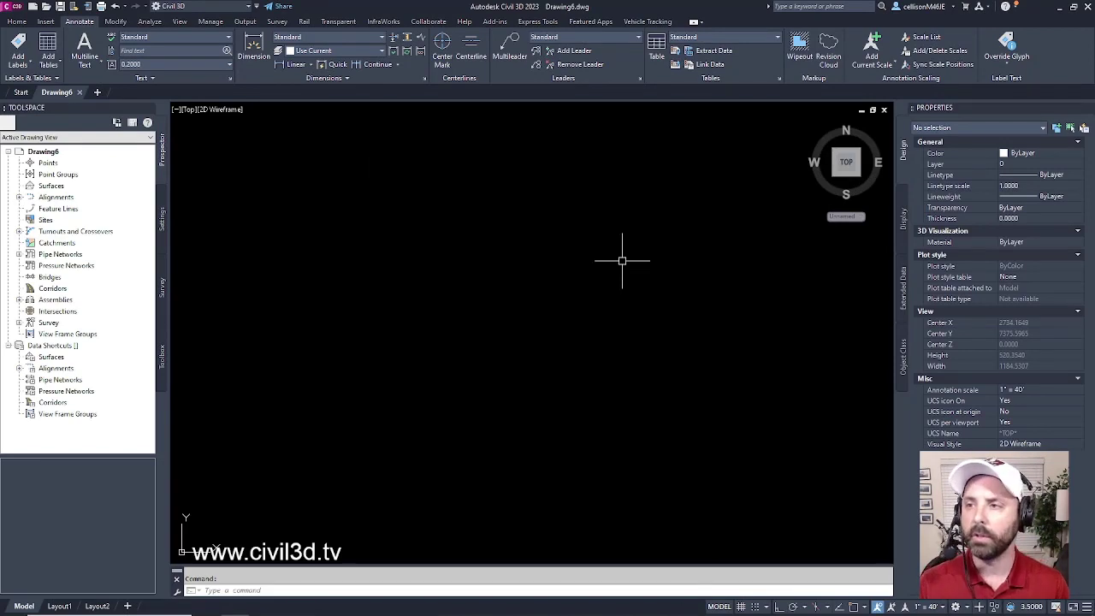
Show the Layer Properties Manager via LA and scroll through the 219 template layers.
text(L)
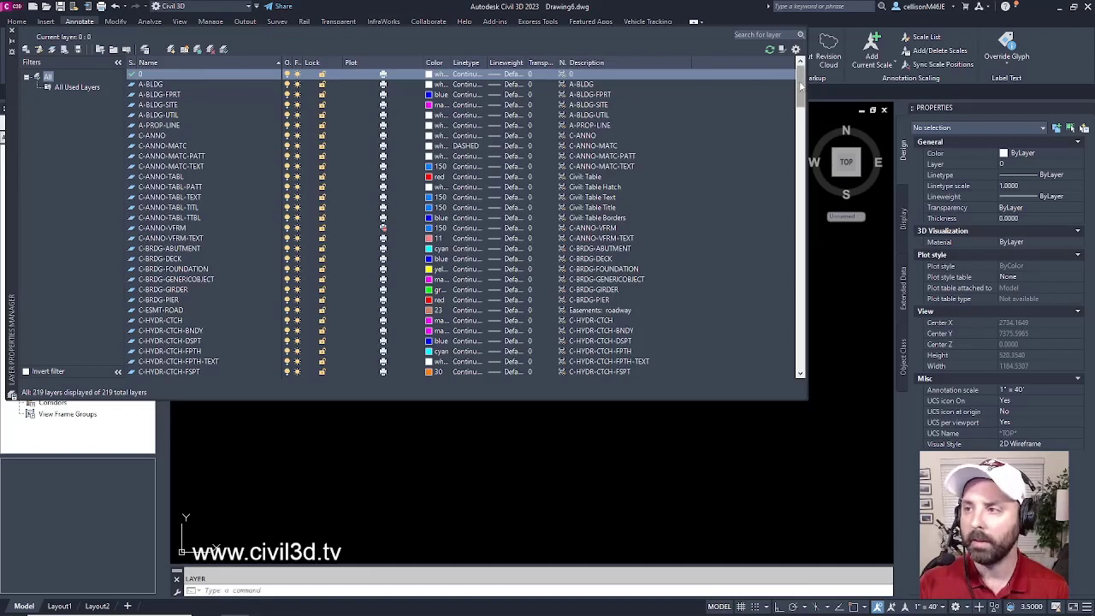
scroll(down, 3)
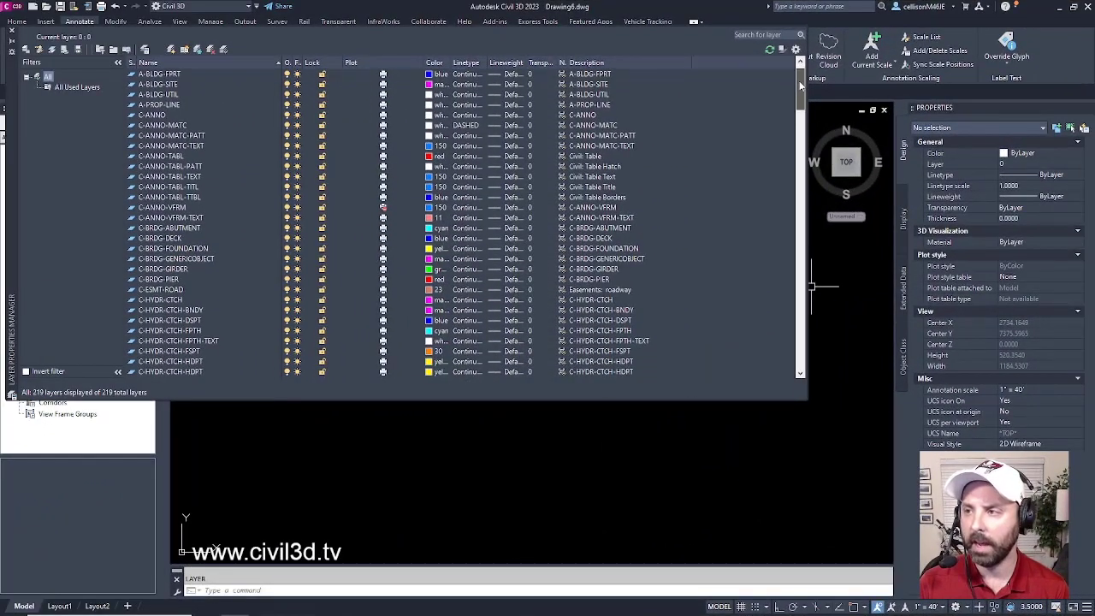
scroll(down, 3)
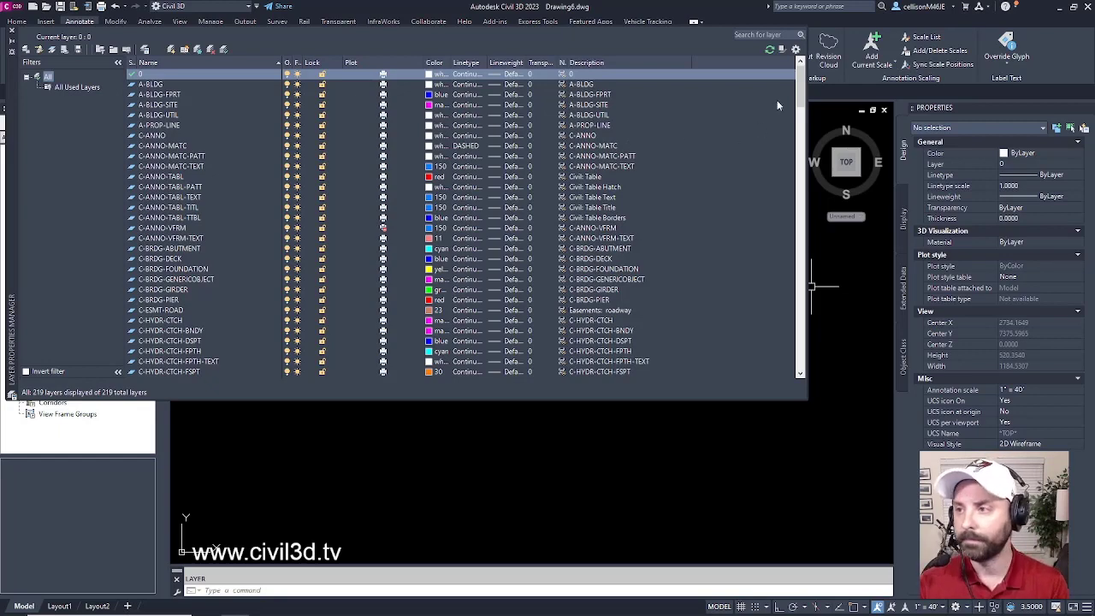
scroll(down, 3)
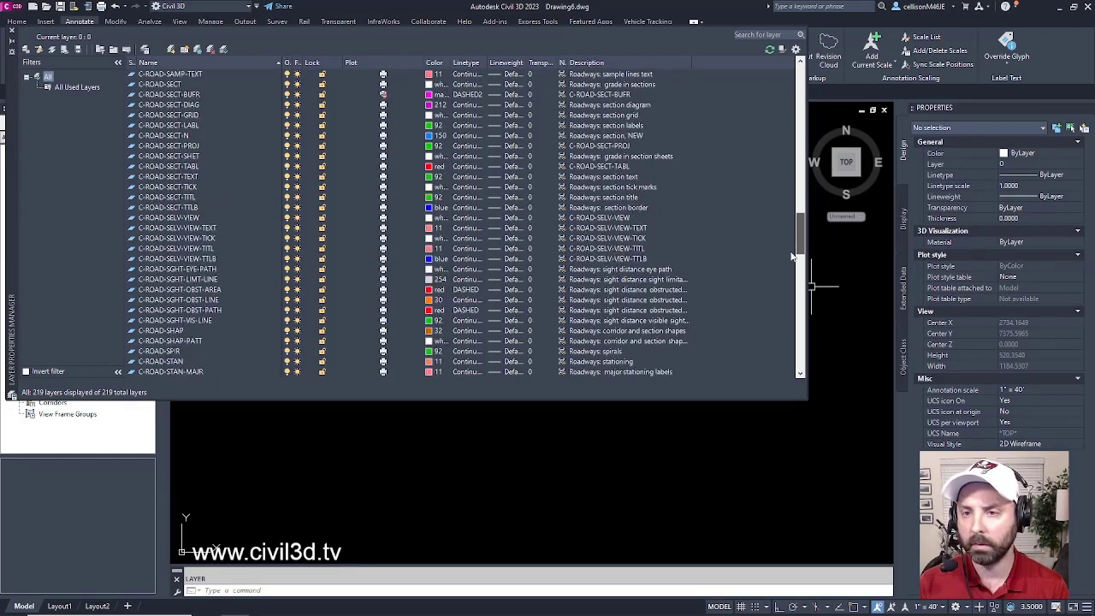
scroll(down, 3)
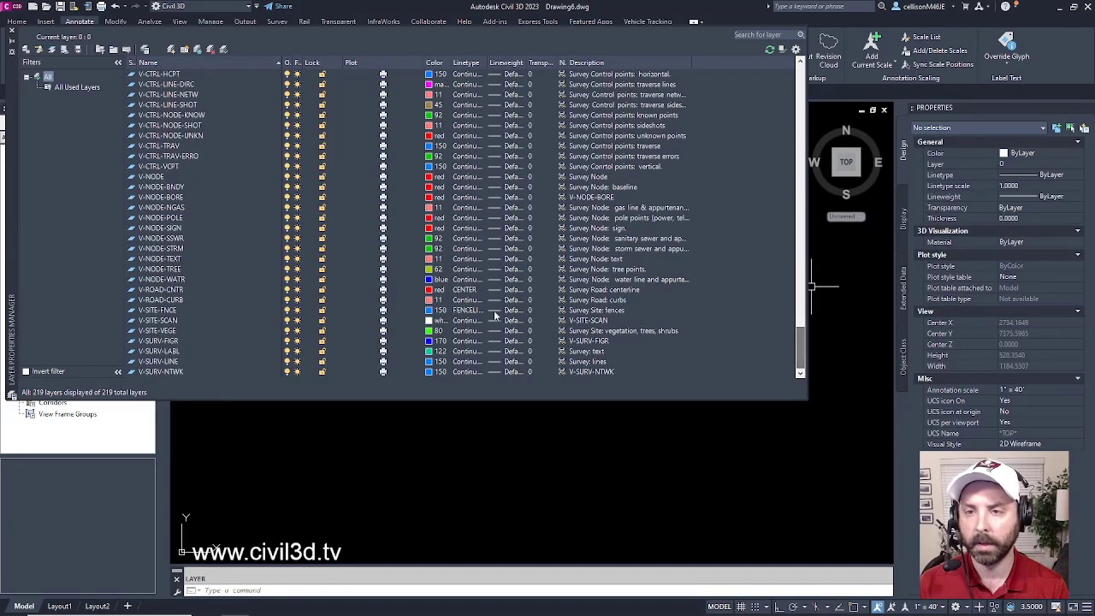
mouse_move(142, 210)
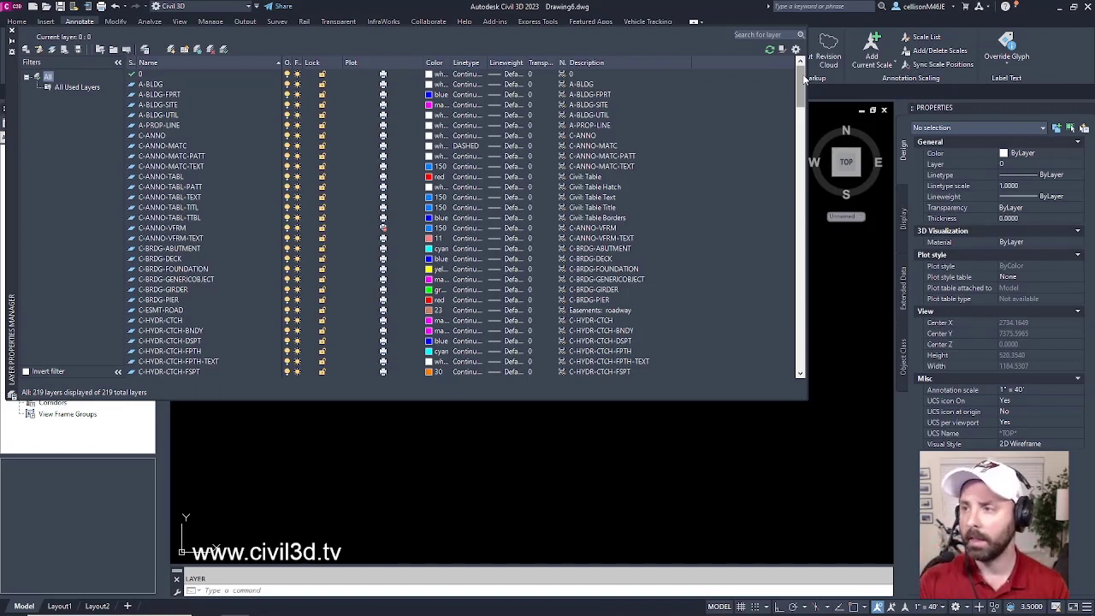
mouse_move(540, 169)
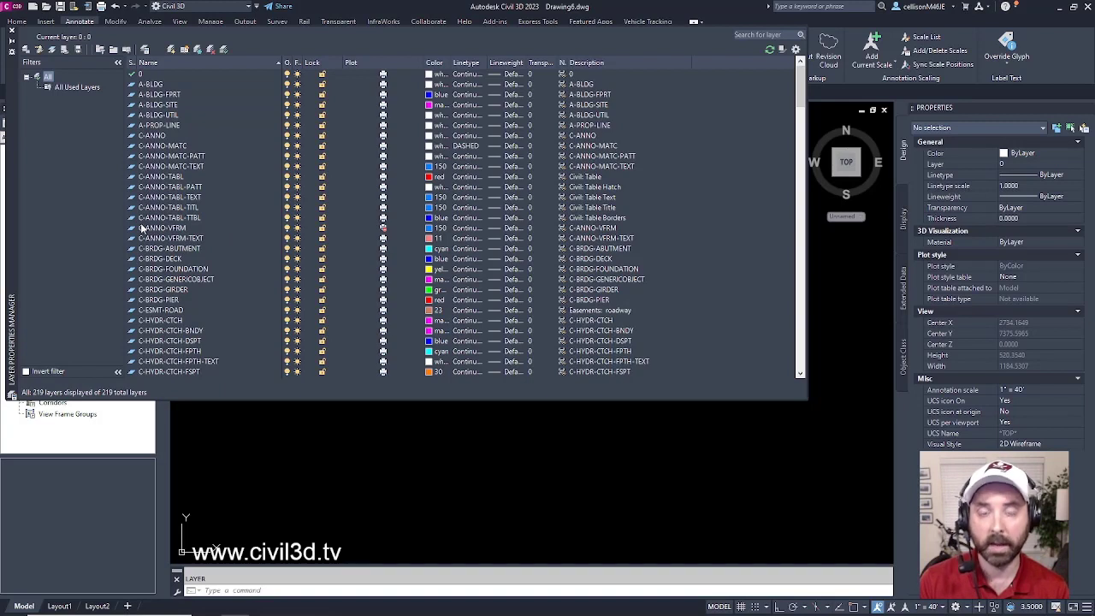
scroll(down, 3)
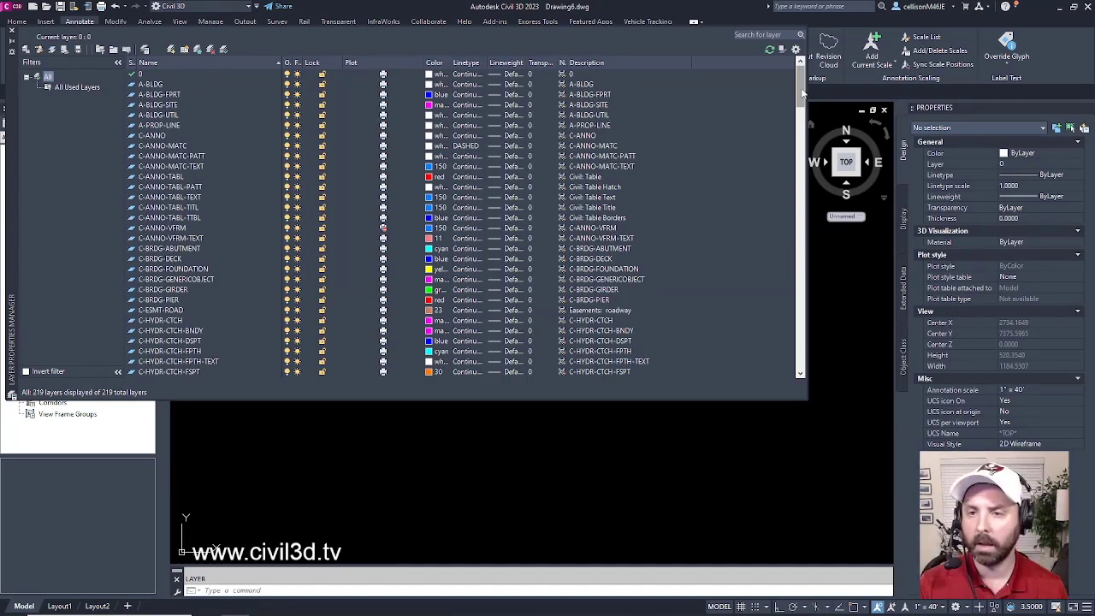
scroll(down, 3)
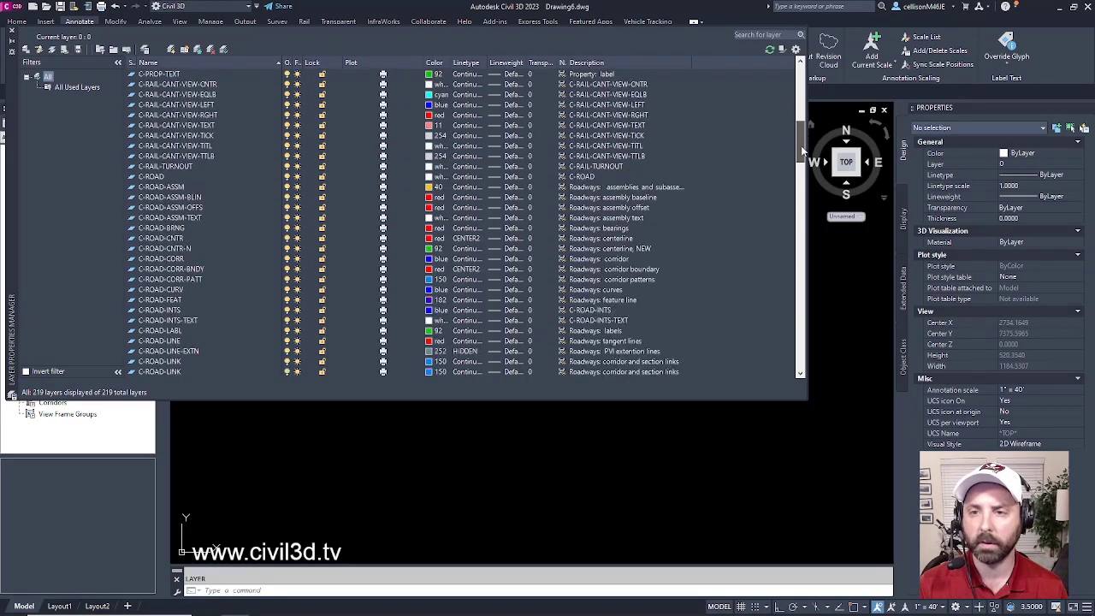
scroll(down, 3)
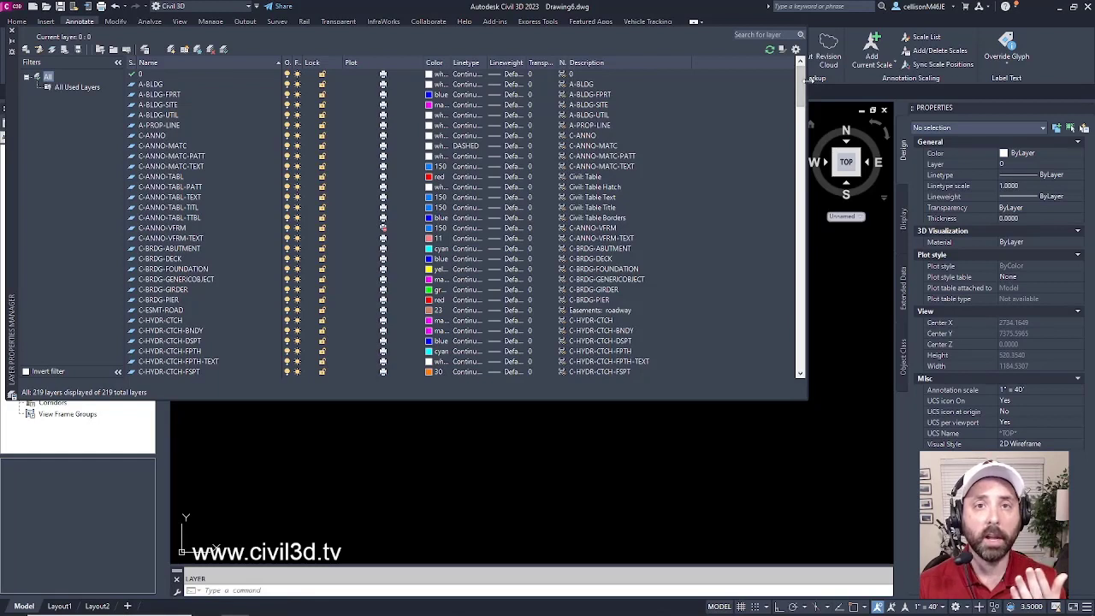
mouse_move(524, 152)
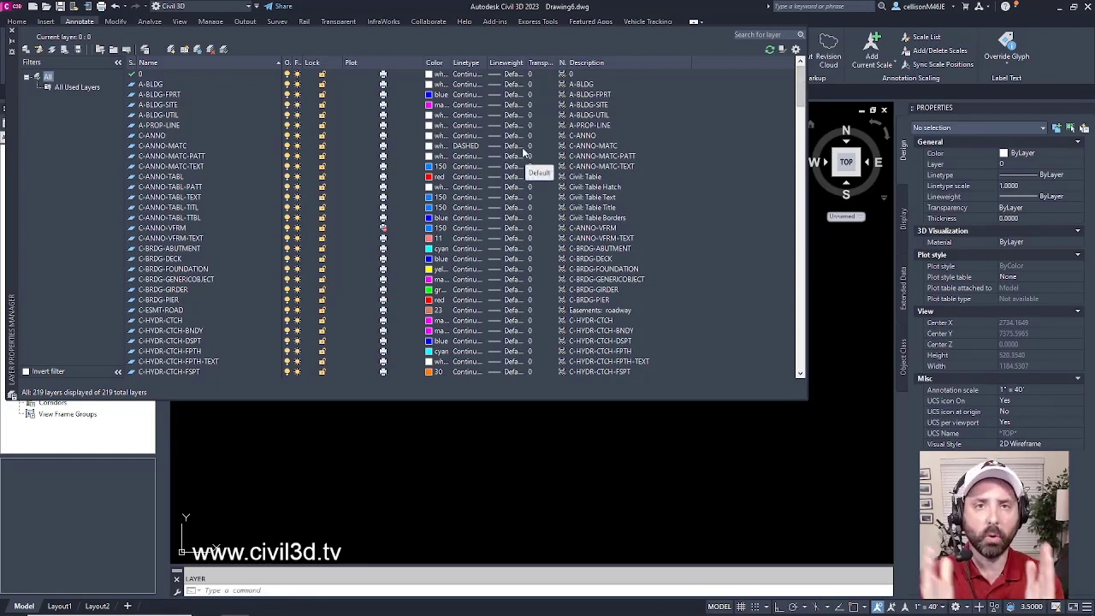
click(149, 74)
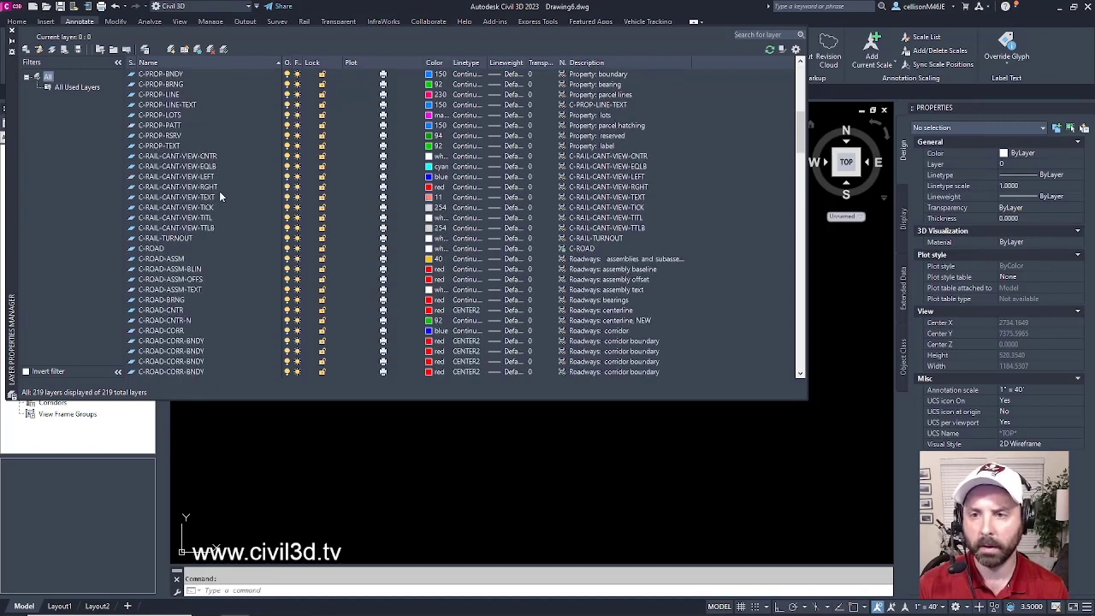
scroll(down, 3)
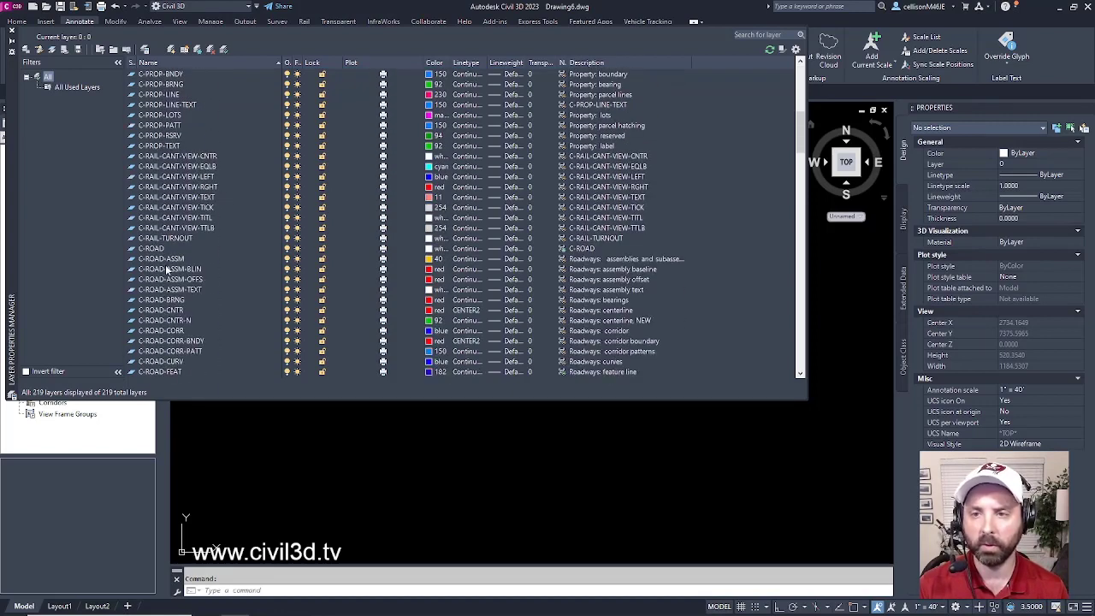
Create layer C-ROAD-CURB from C-ROAD with the description 'Proposed Curb'.
click(163, 248)
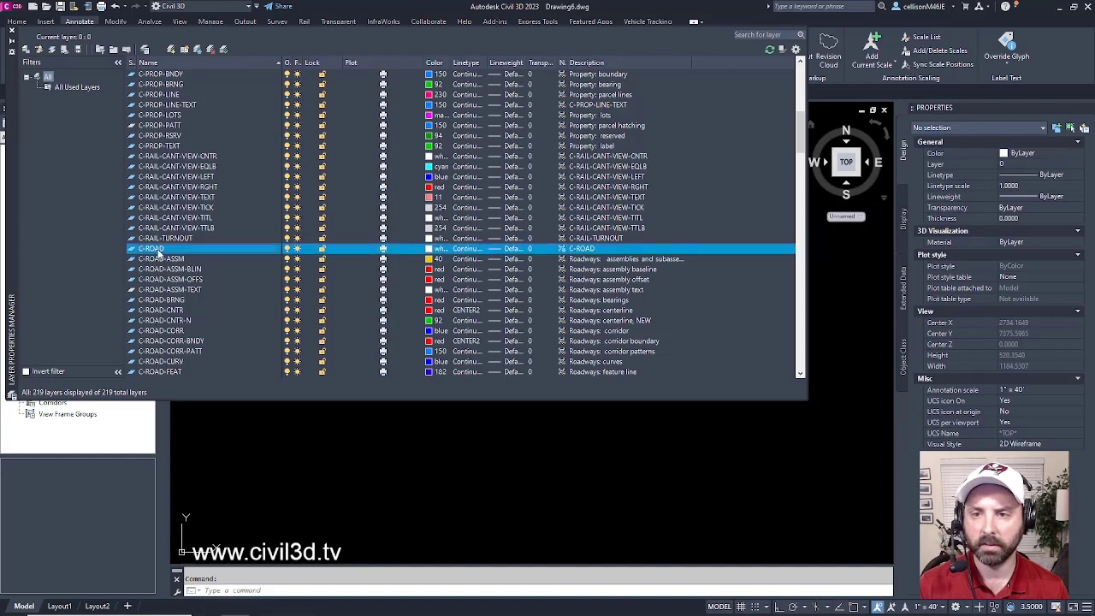
right_click(151, 248)
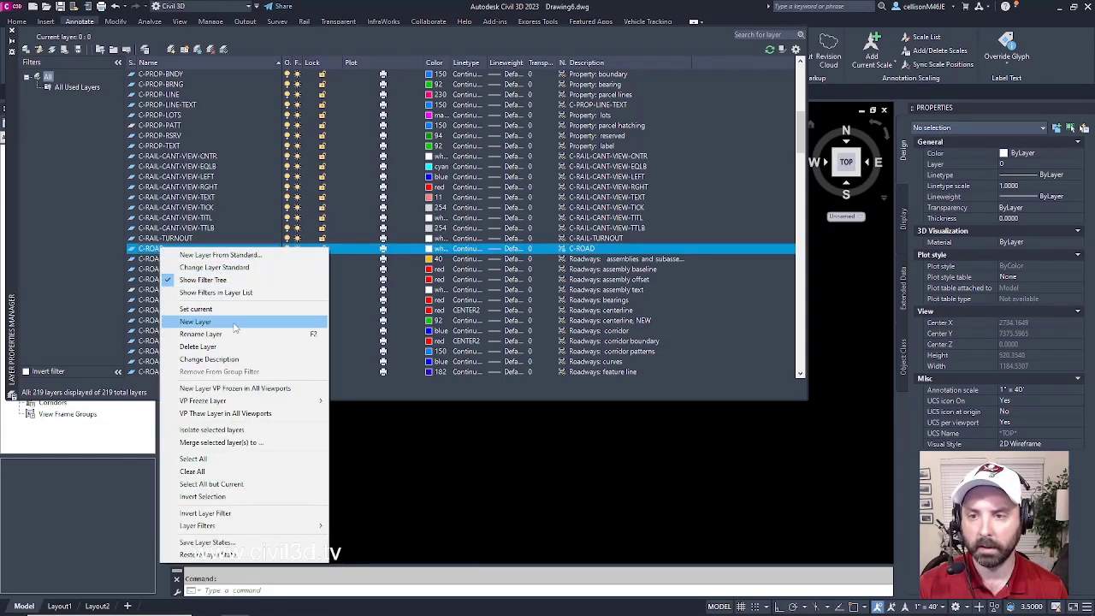
click(194, 321)
text(Proposed)
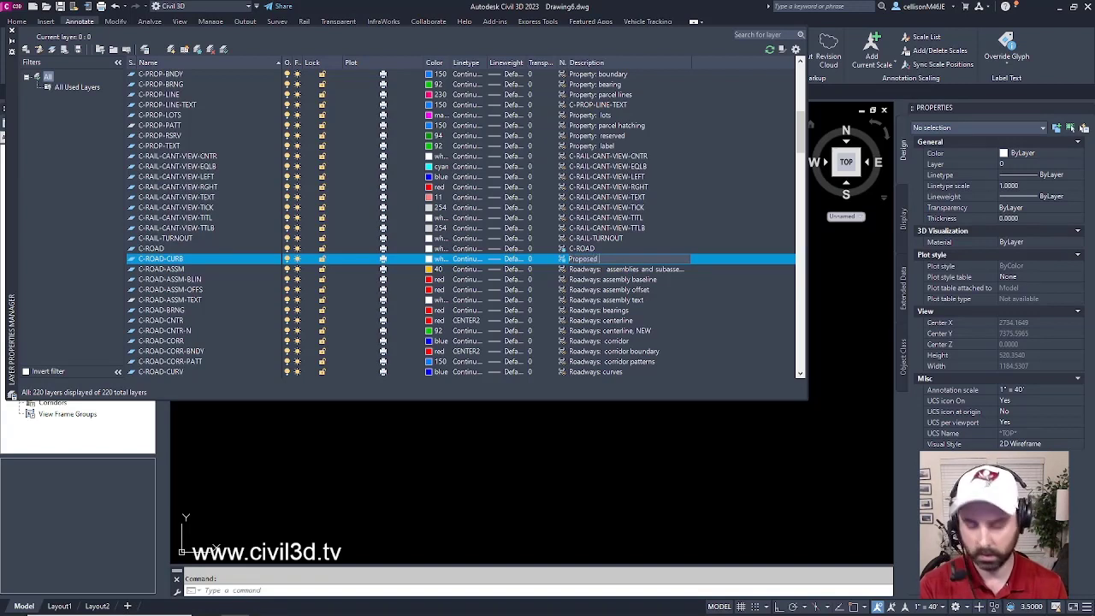
text(Curb)
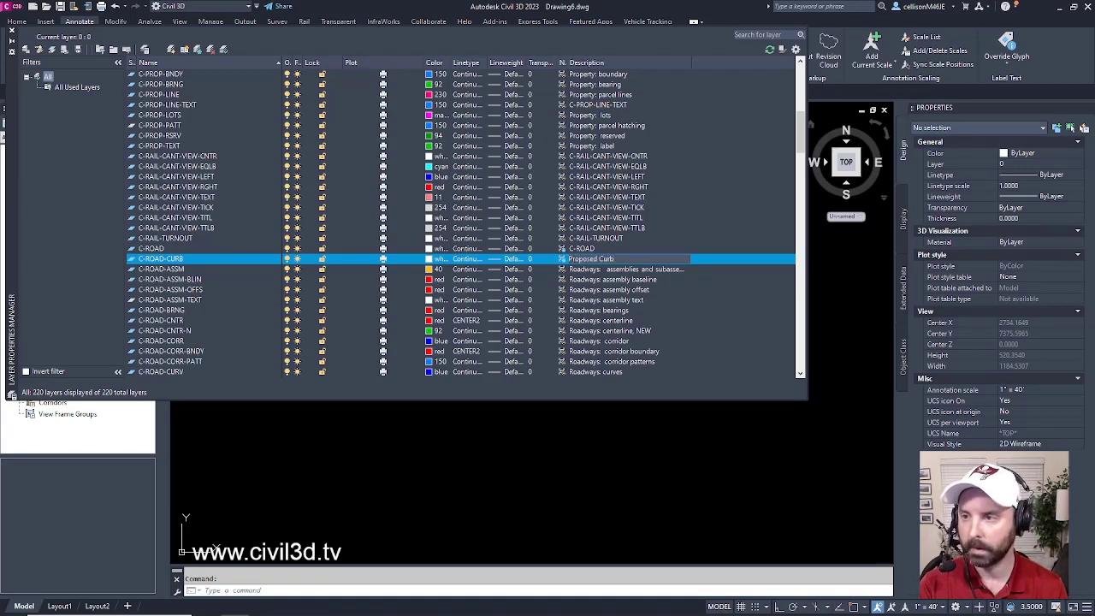